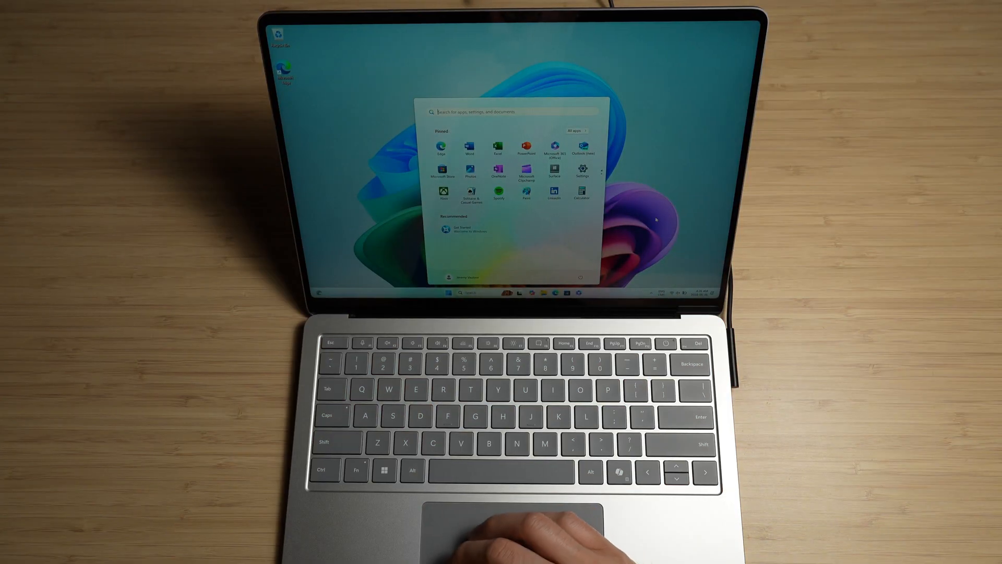
# Open Personalize from the desktop's right-click menu.
pyautogui.rightClick(518, 191)
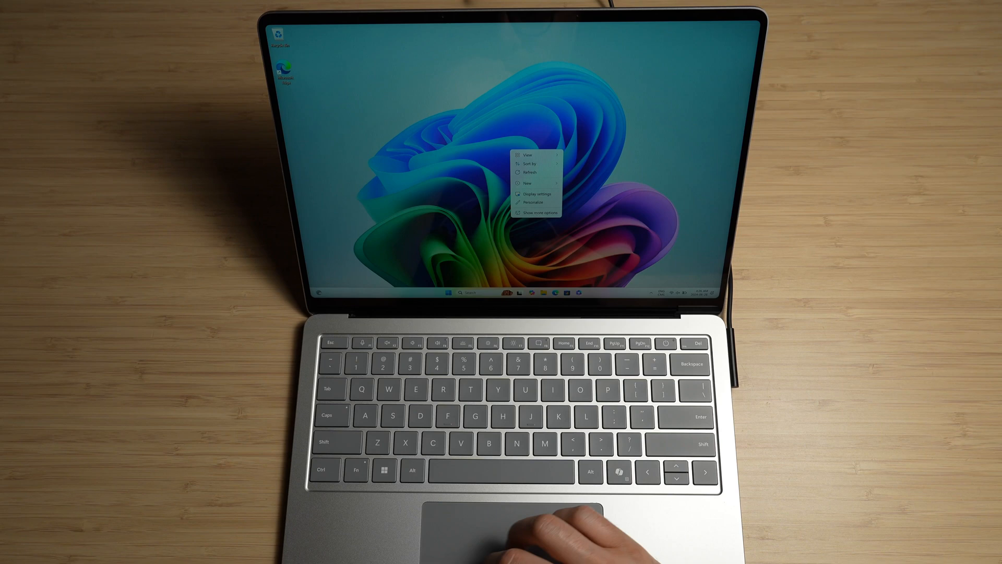
pyautogui.click(538, 194)
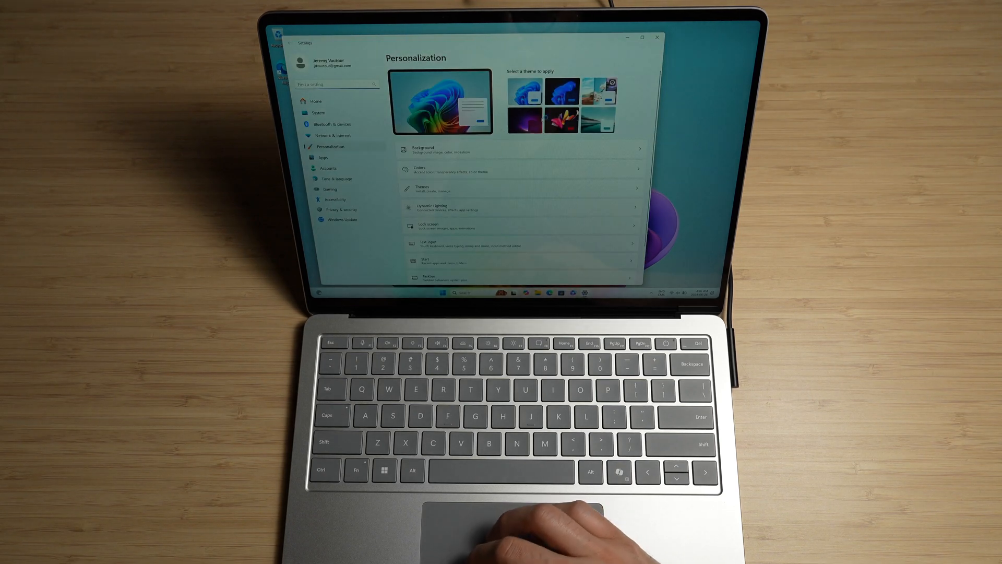
pyautogui.click(561, 119)
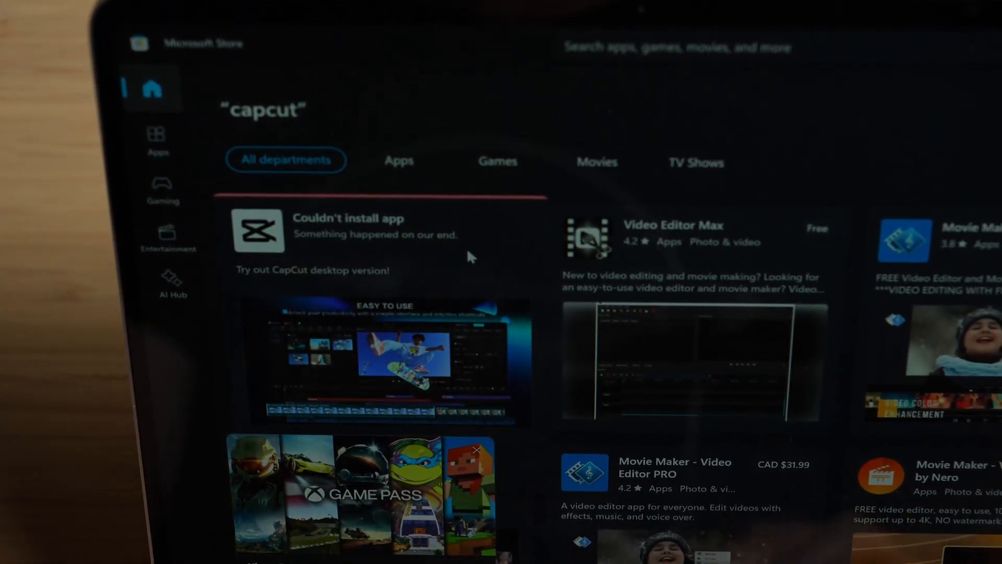
# Switch to the CapCut desktop version and import a video clip.
pyautogui.click(258, 230)
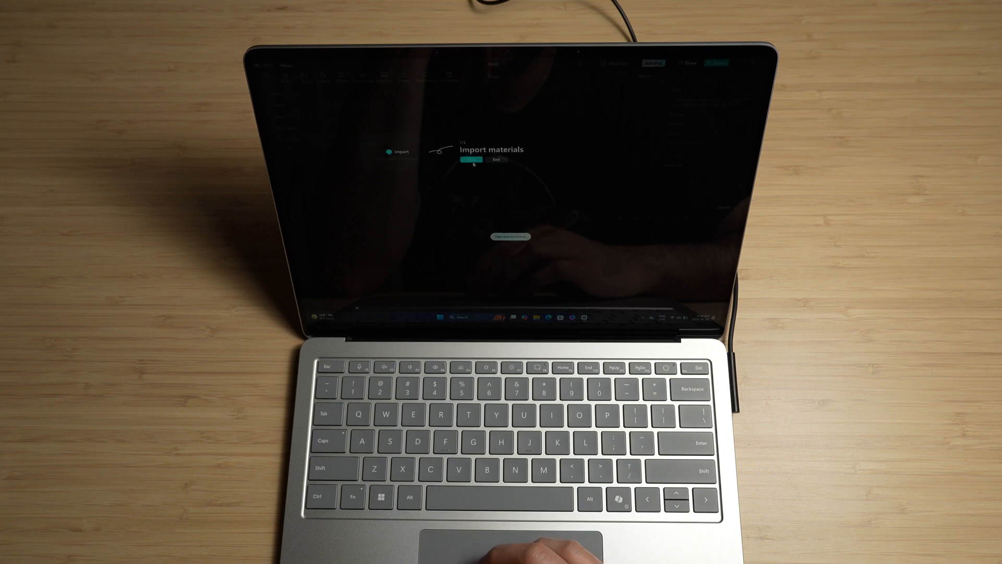
pyautogui.click(470, 160)
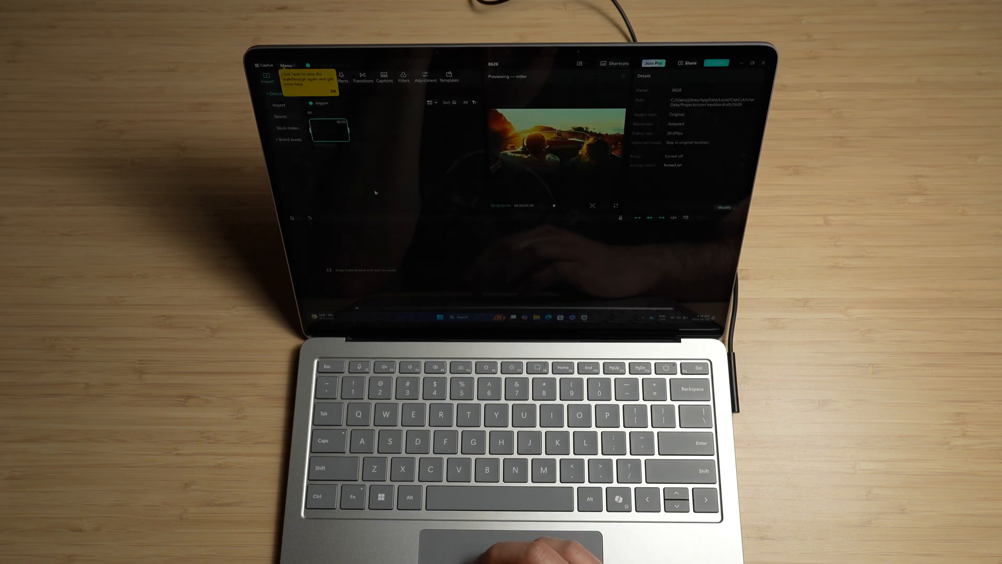